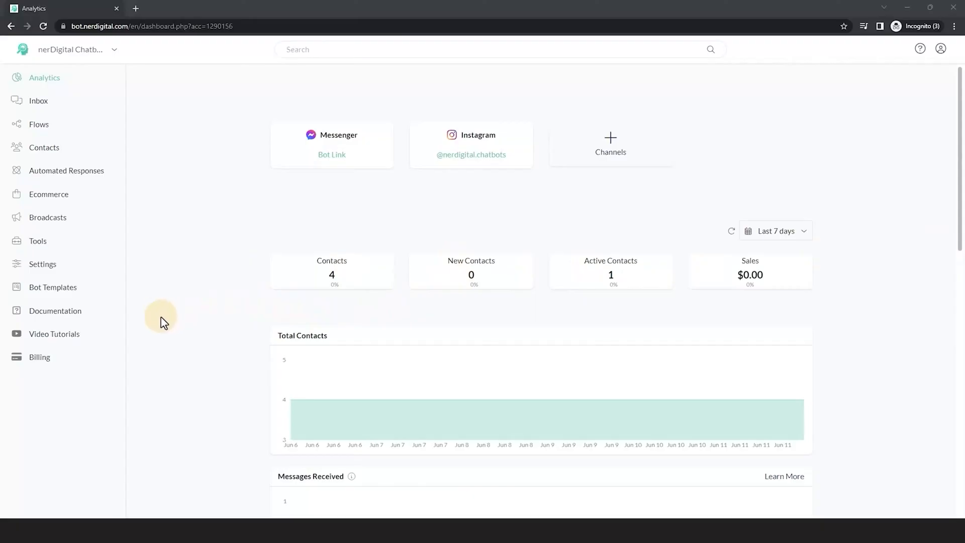
- Open the Personas management page under Bot Profile in the Channels settings
{"action": "left_click", "coordinate": [42, 264]}
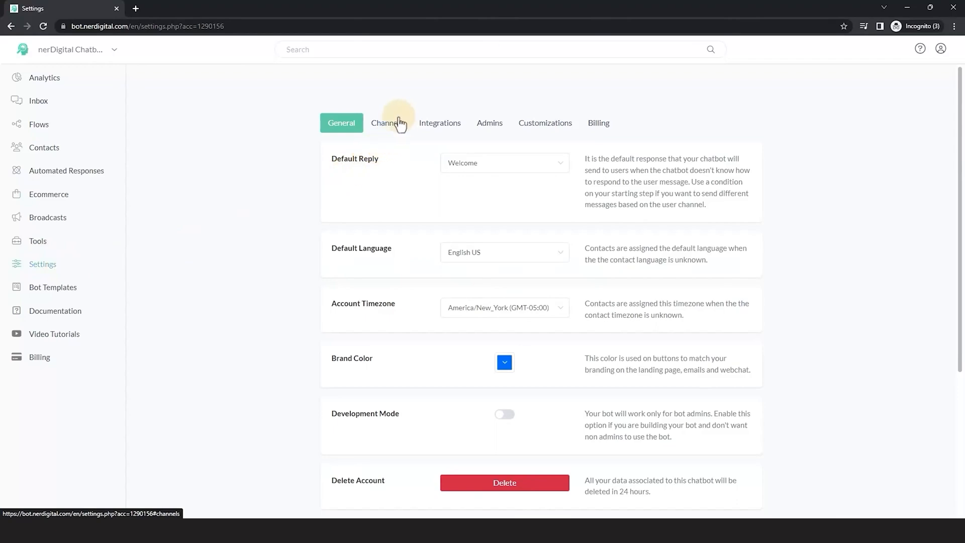
{"action": "left_click", "coordinate": [387, 123]}
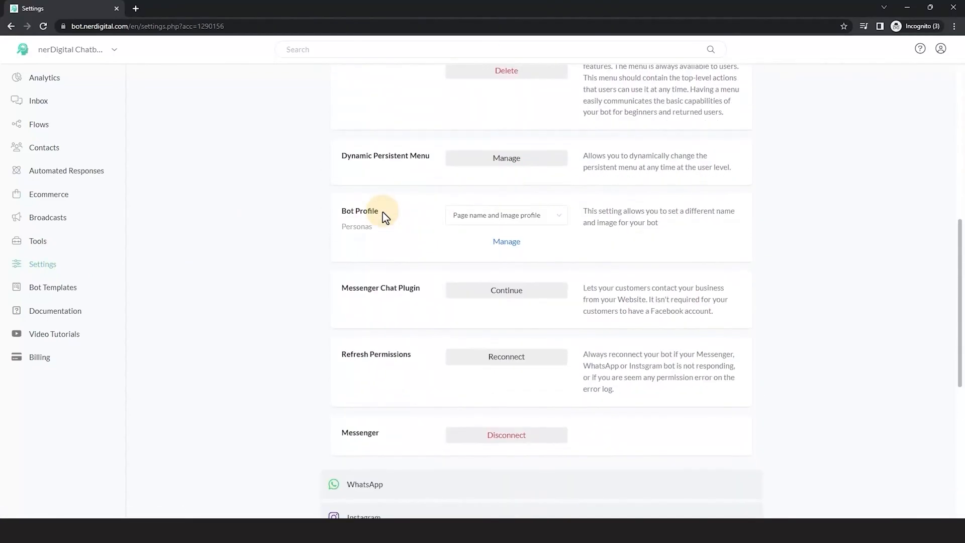
{"action": "mouse_move", "coordinate": [619, 249]}
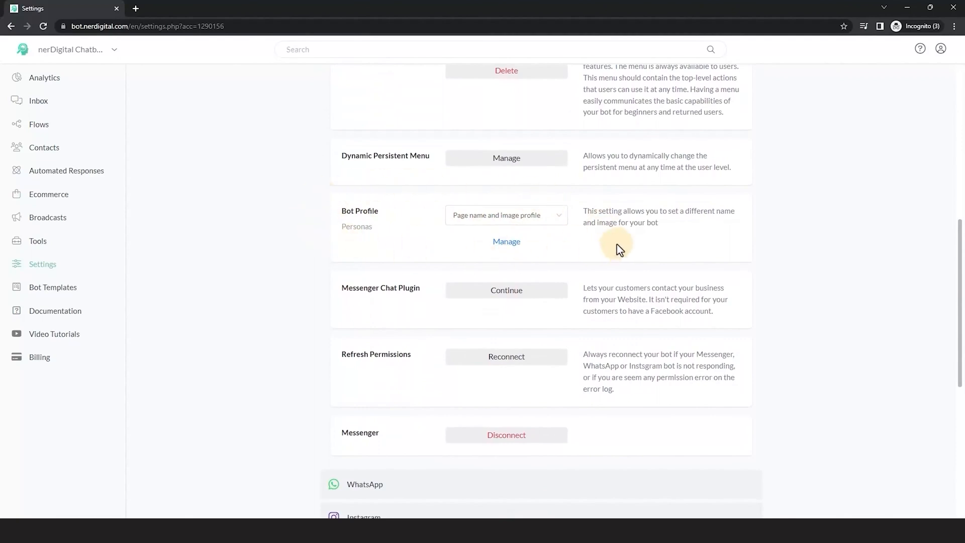
{"action": "left_click", "coordinate": [506, 241]}
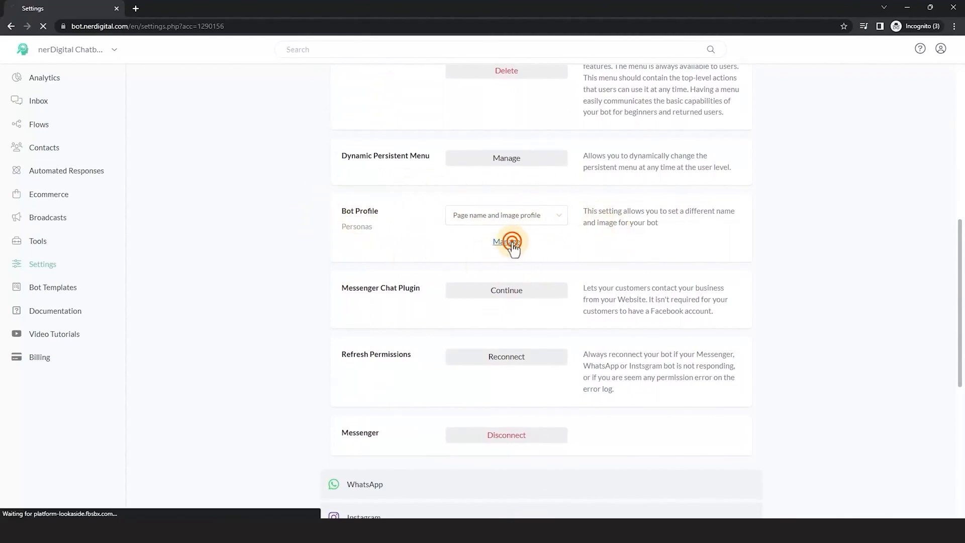
- Start a new persona and upload the PERSONA.png robot image to the image library
{"action": "left_click", "coordinate": [506, 241]}
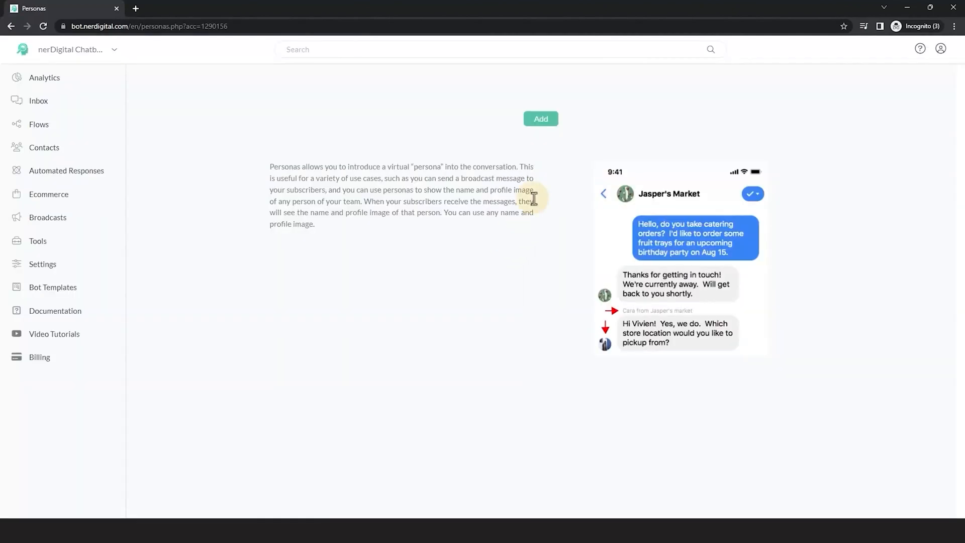
{"action": "left_click", "coordinate": [540, 119]}
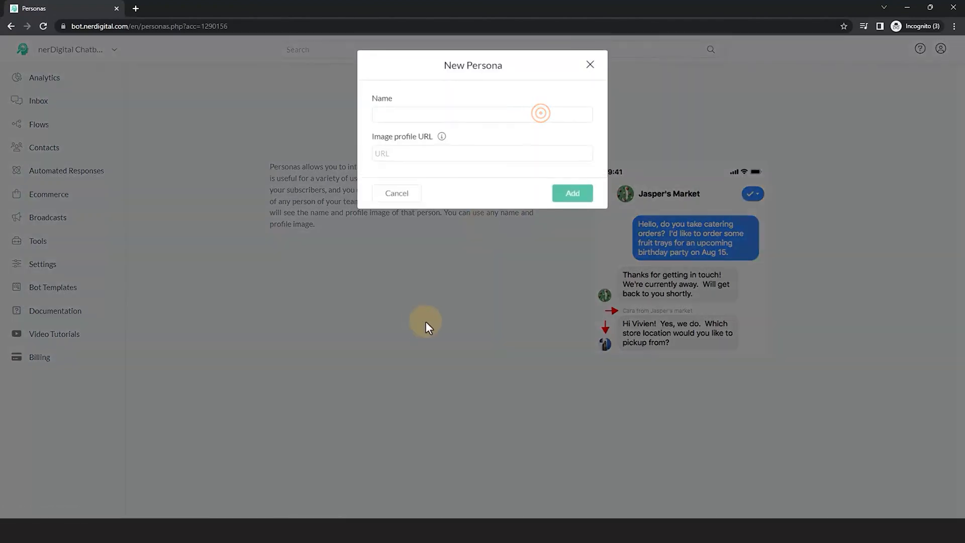
{"action": "mouse_move", "coordinate": [384, 326]}
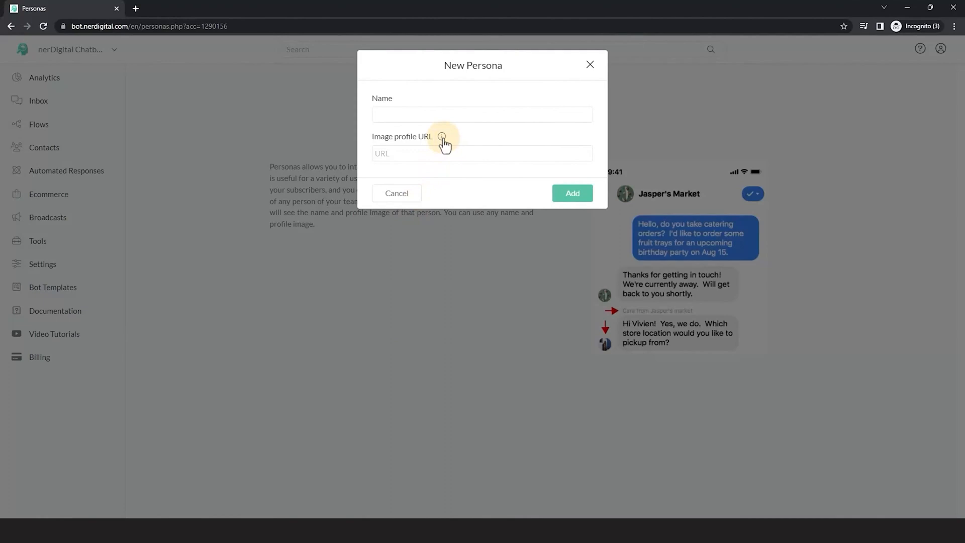
{"action": "left_click", "coordinate": [442, 137]}
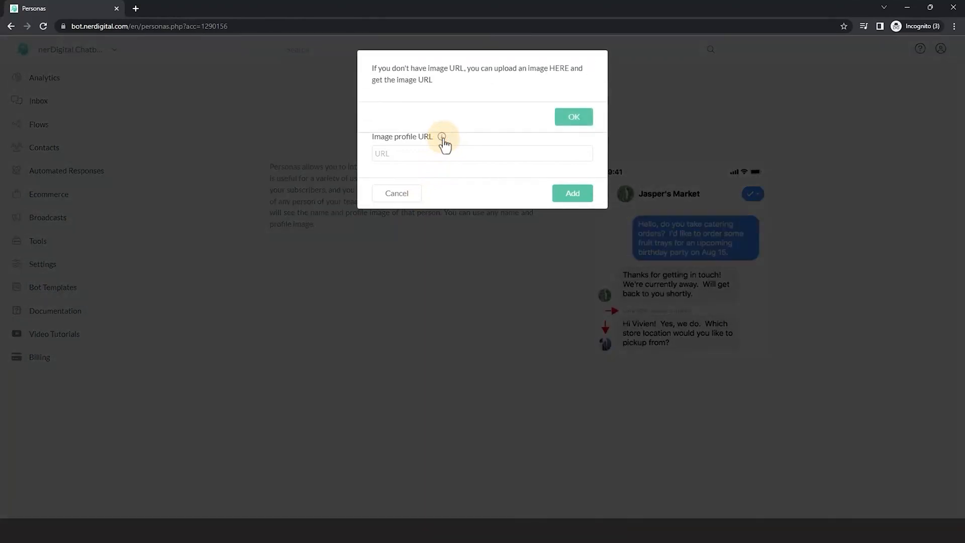
{"action": "mouse_move", "coordinate": [560, 68]}
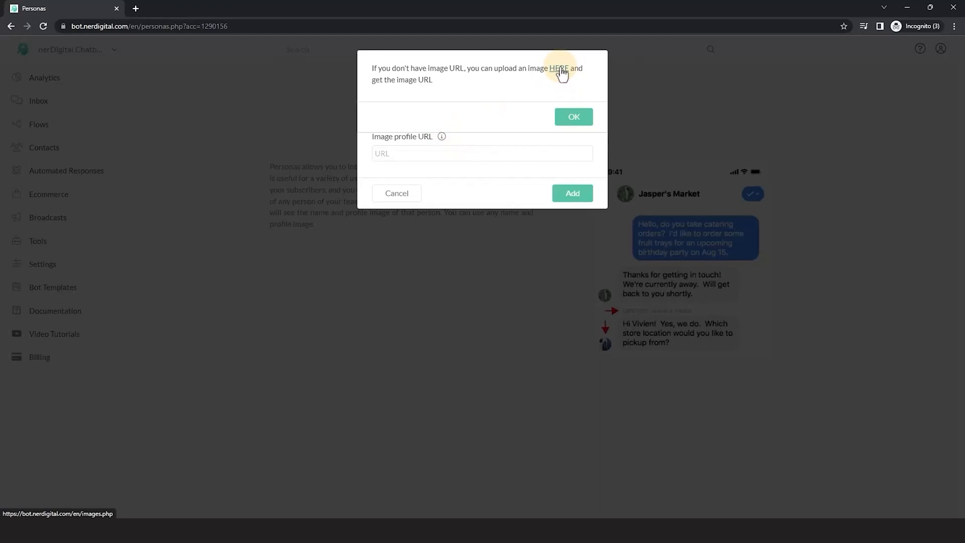
{"action": "left_click", "coordinate": [559, 68]}
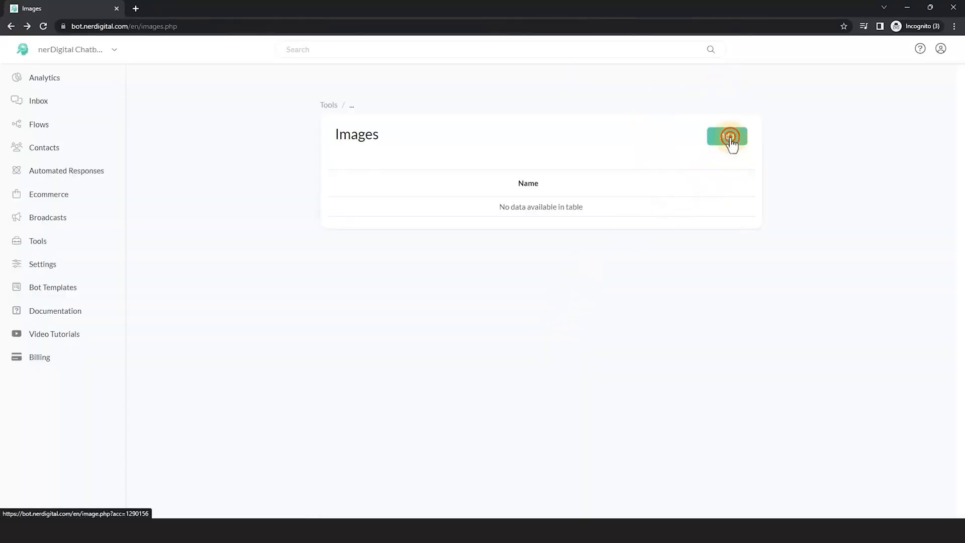
{"action": "left_click", "coordinate": [728, 136]}
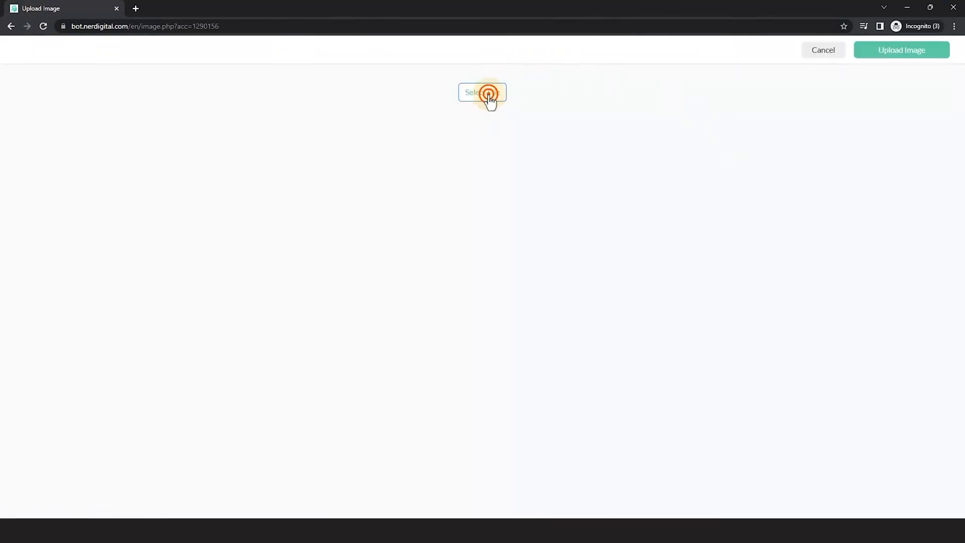
{"action": "left_click", "coordinate": [482, 92]}
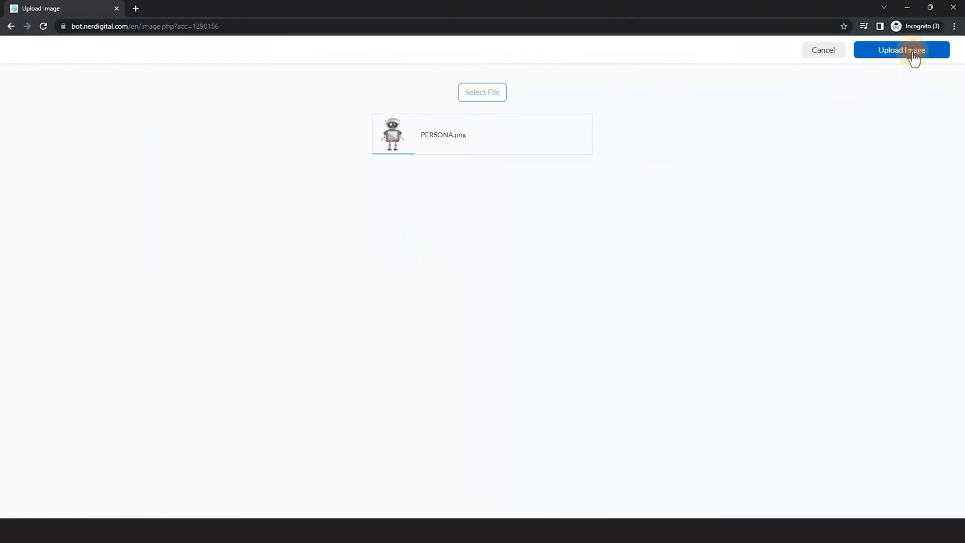
{"action": "left_click", "coordinate": [902, 50]}
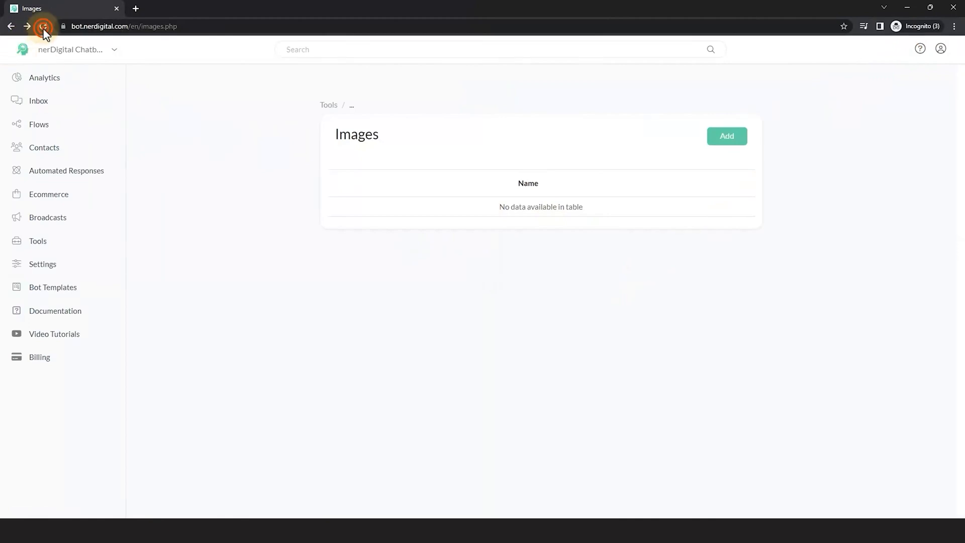
{"action": "left_click", "coordinate": [746, 207]}
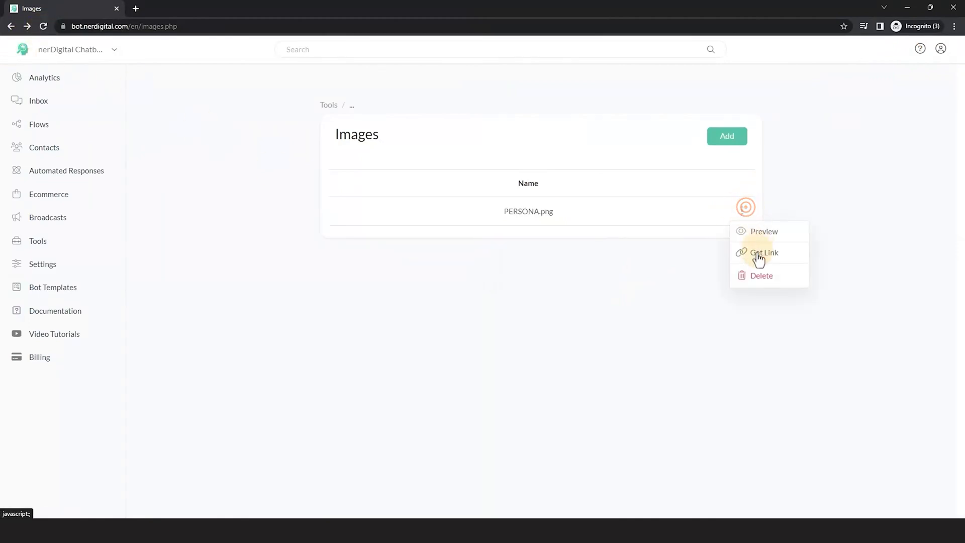
- Use the PERSONA.png image link as the profile picture and save nerDigital Persona
{"action": "left_click", "coordinate": [765, 252]}
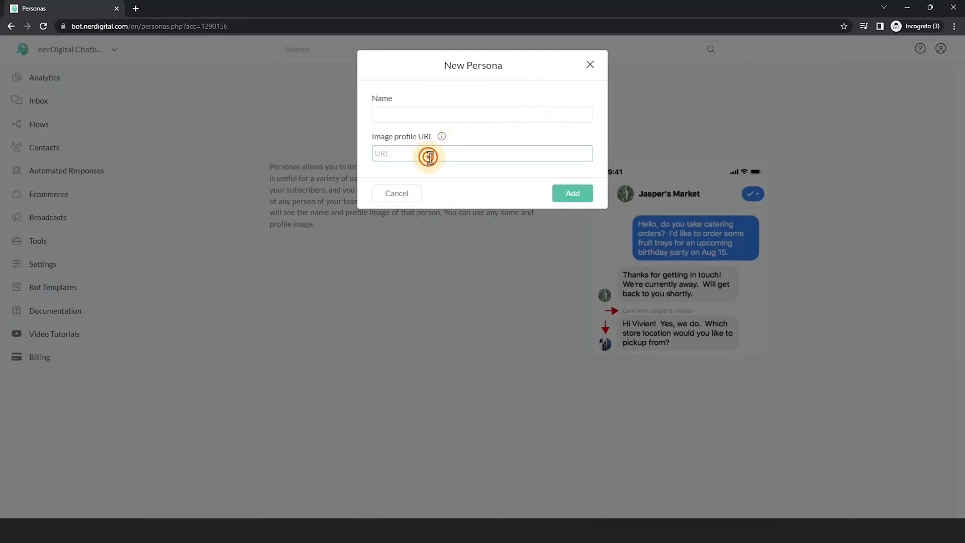
{"action": "type", "text": "https://cdnj1.com/assets/1290156/images/PERSONA.png"}
{"action": "left_click", "coordinate": [483, 114]}
{"action": "type", "text": "nerDigital Persona"}
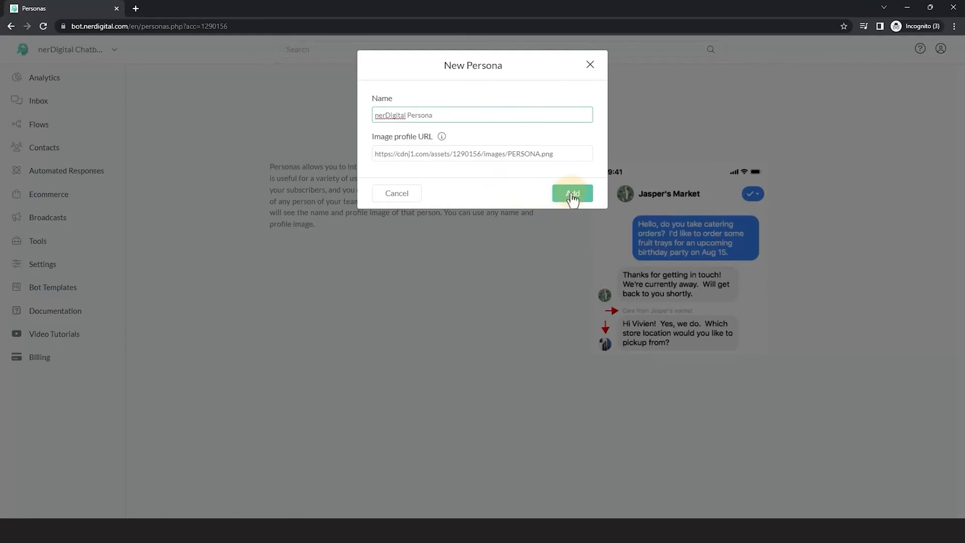
{"action": "left_click", "coordinate": [571, 193]}
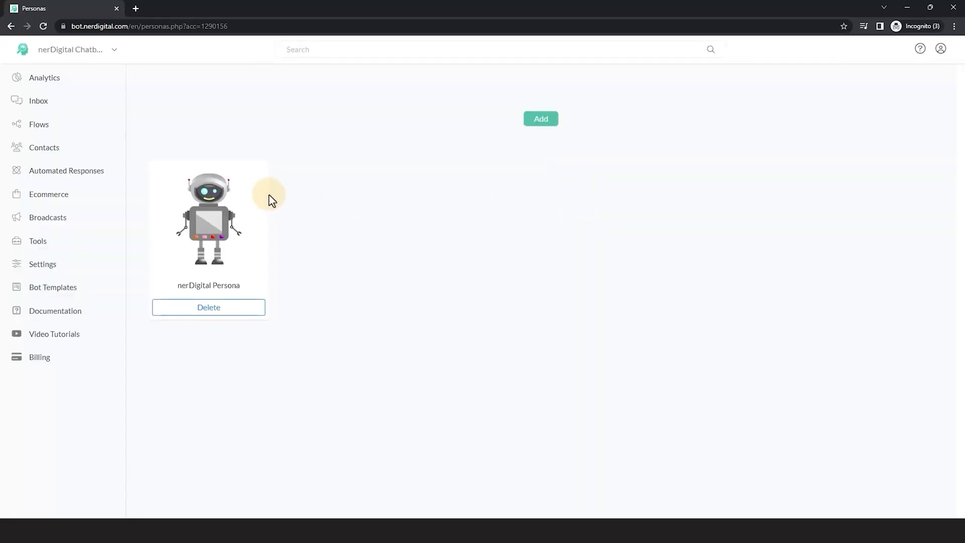
- Create the Set Personas flow with a Messenger text message and a 'Persona' button
{"action": "left_click", "coordinate": [39, 124]}
{"action": "type", "text": "Set Person"}
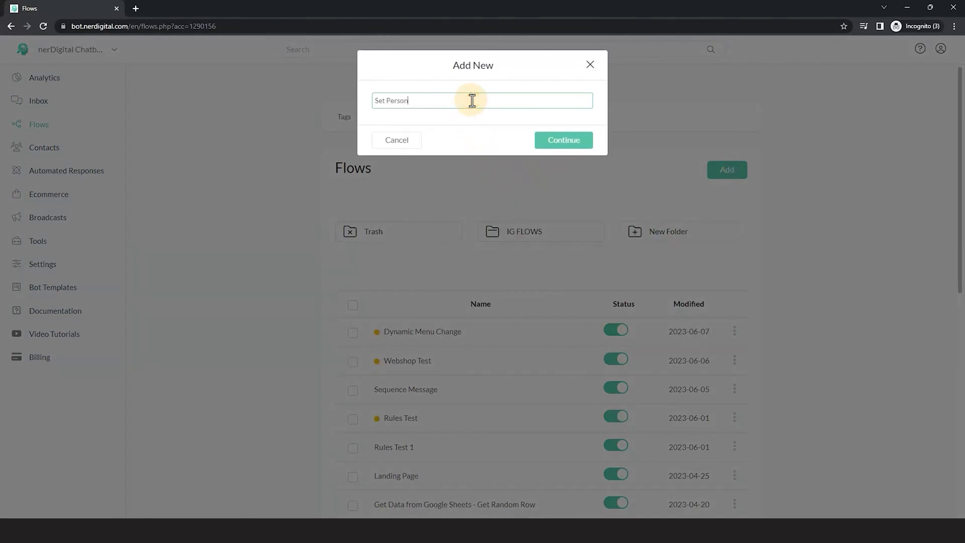
{"action": "left_click", "coordinate": [562, 139]}
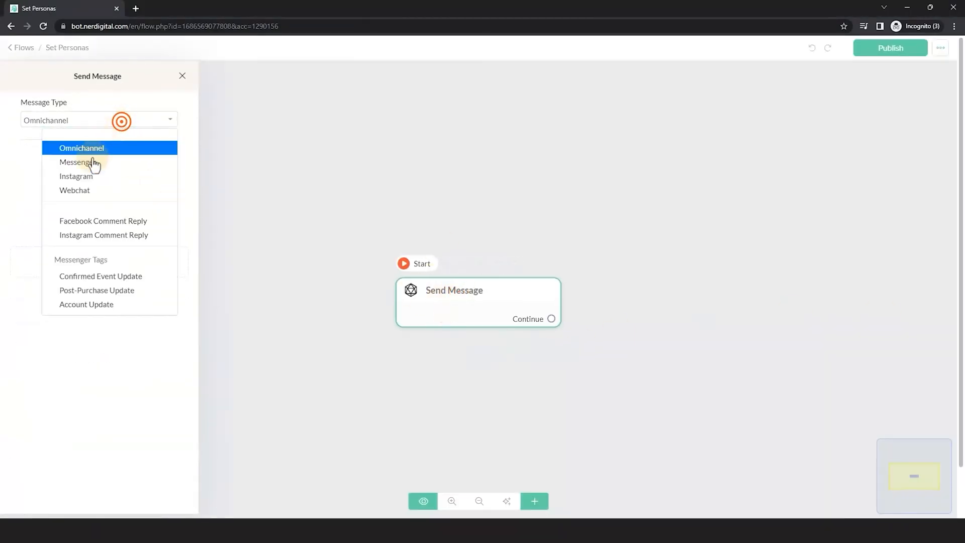
{"action": "left_click", "coordinate": [77, 162]}
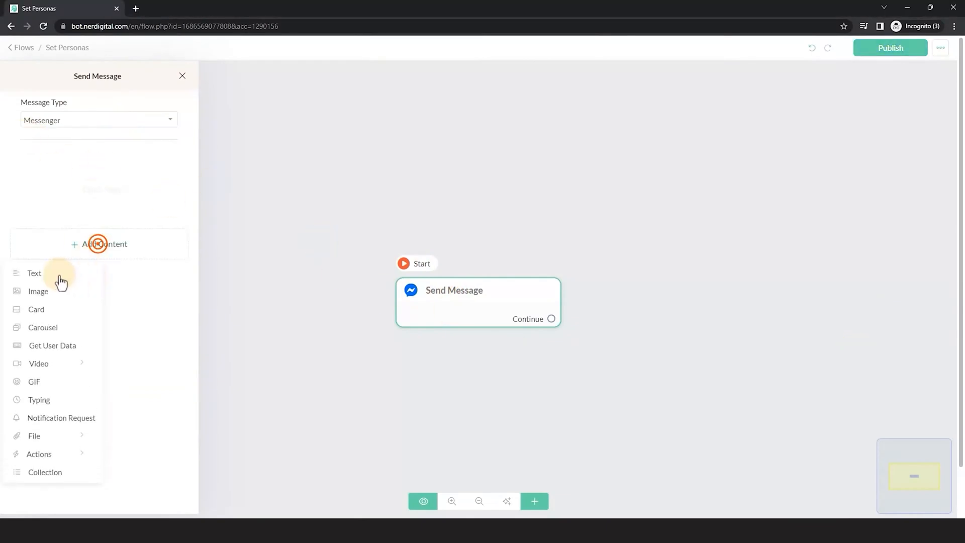
{"action": "left_click", "coordinate": [34, 273]}
{"action": "type", "text": "Click the button below to see the new persona"}
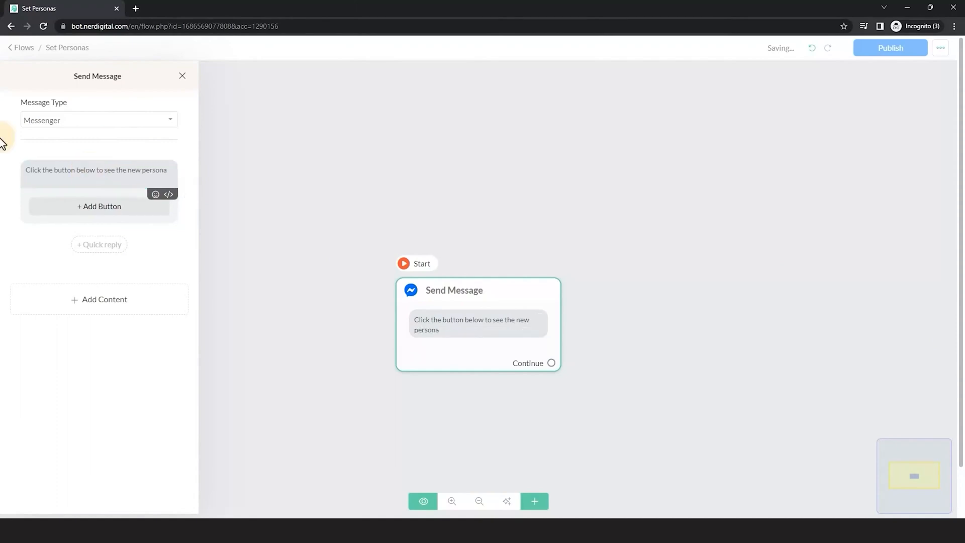
{"action": "left_click", "coordinate": [99, 207]}
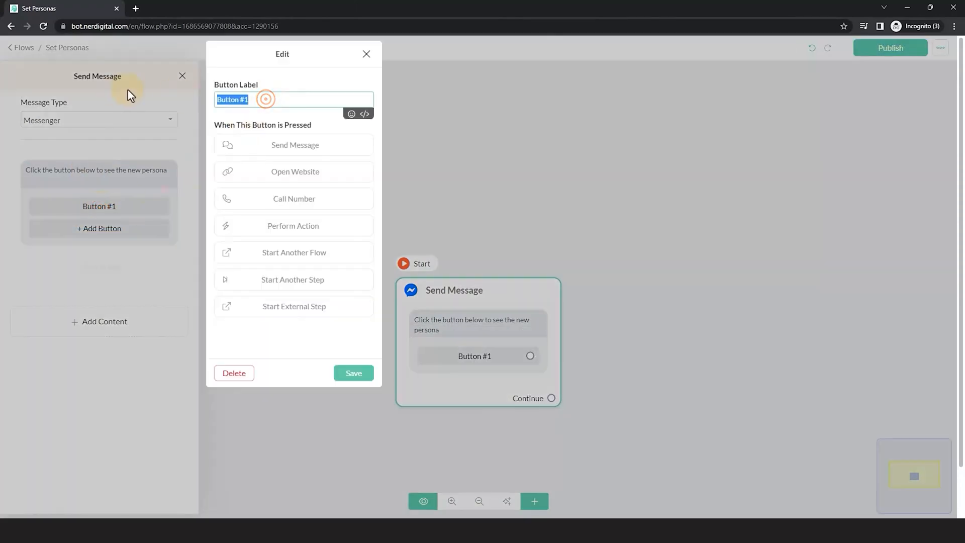
{"action": "type", "text": "Persona"}
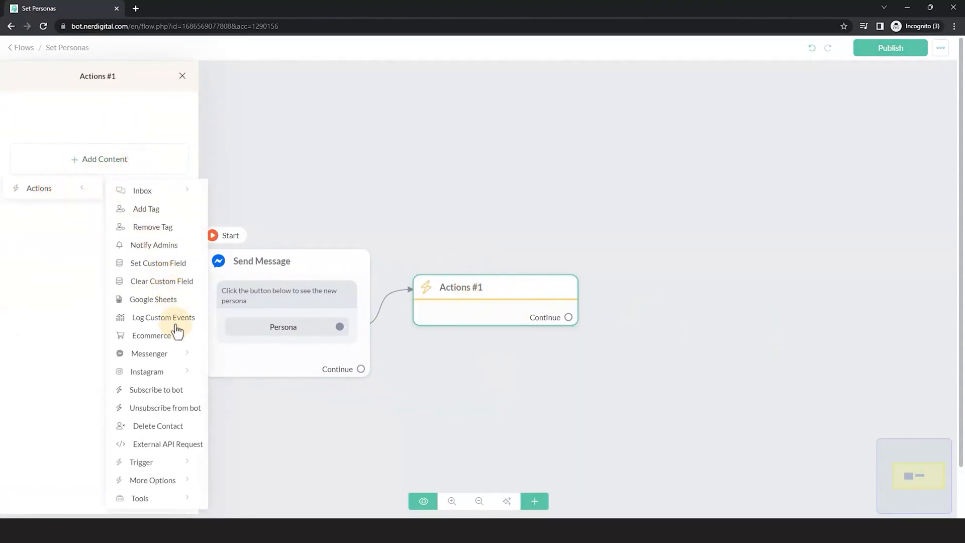
- Add the Messenger Set Personas action, then attach and edit a new Send Message step
{"action": "left_click", "coordinate": [149, 354]}
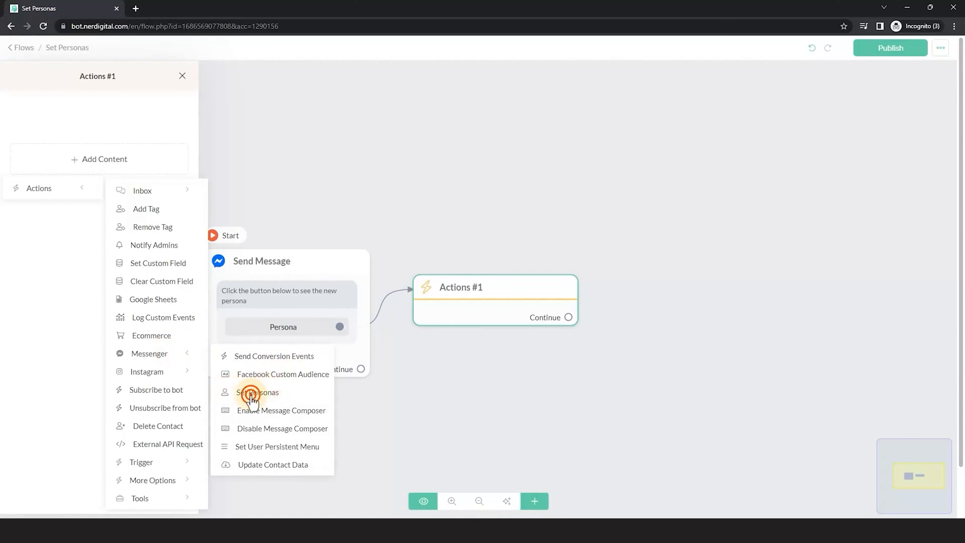
{"action": "left_click", "coordinate": [258, 392]}
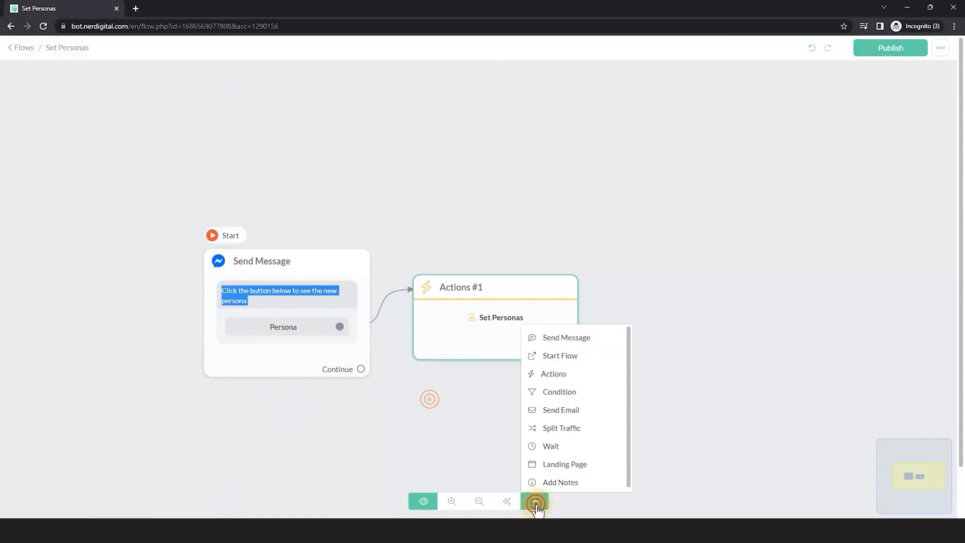
{"action": "left_click", "coordinate": [567, 337]}
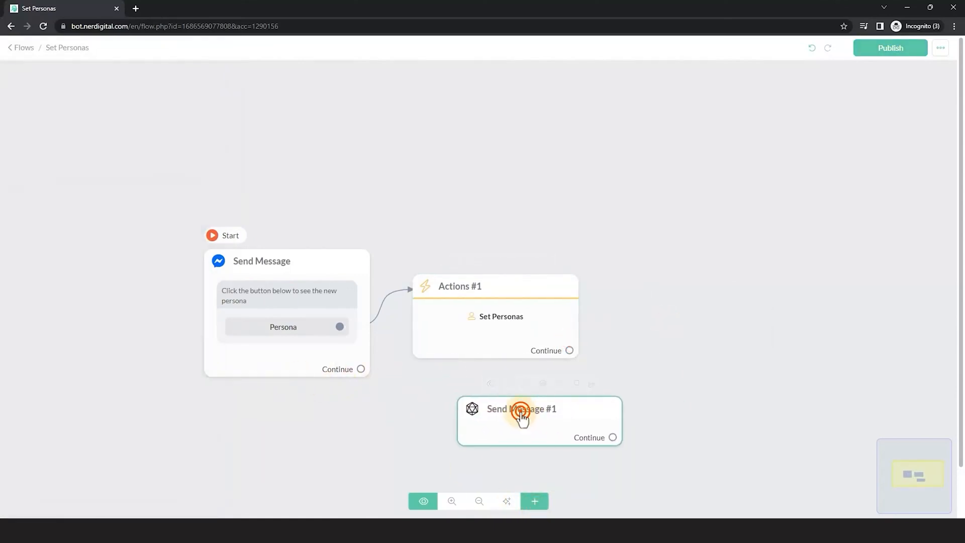
{"action": "left_click", "coordinate": [521, 409]}
{"action": "type", "text": "Check now if youo are taslk"}
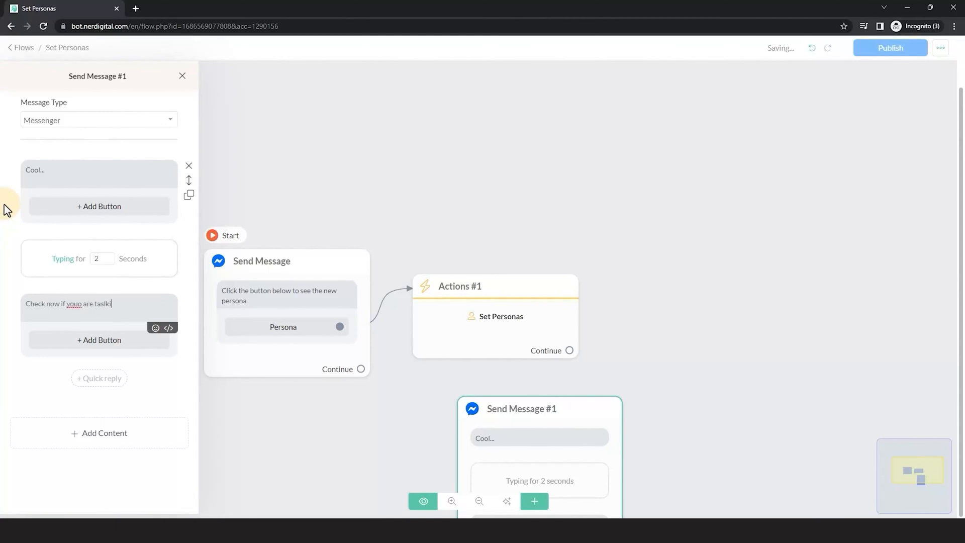
{"action": "key", "text": "Backspace"}
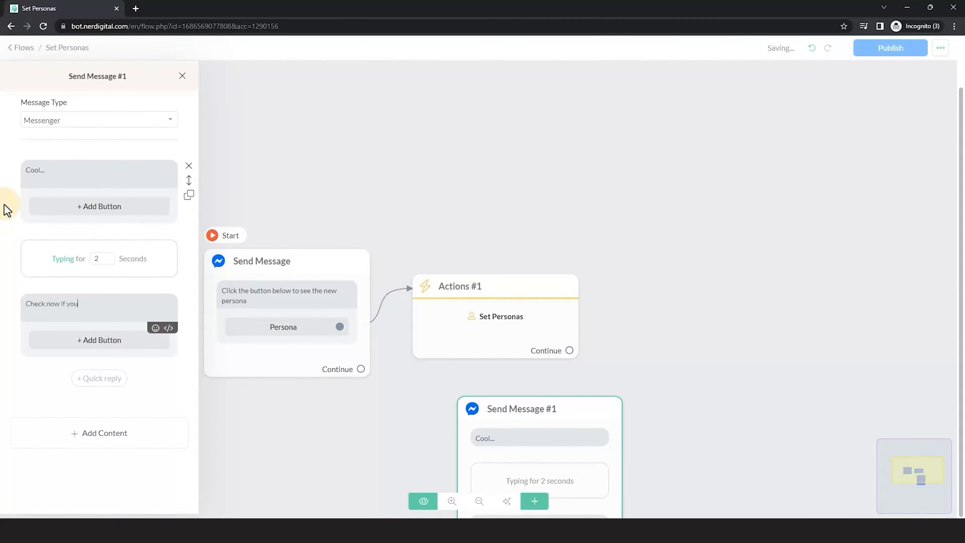
{"action": "left_click", "coordinate": [182, 76]}
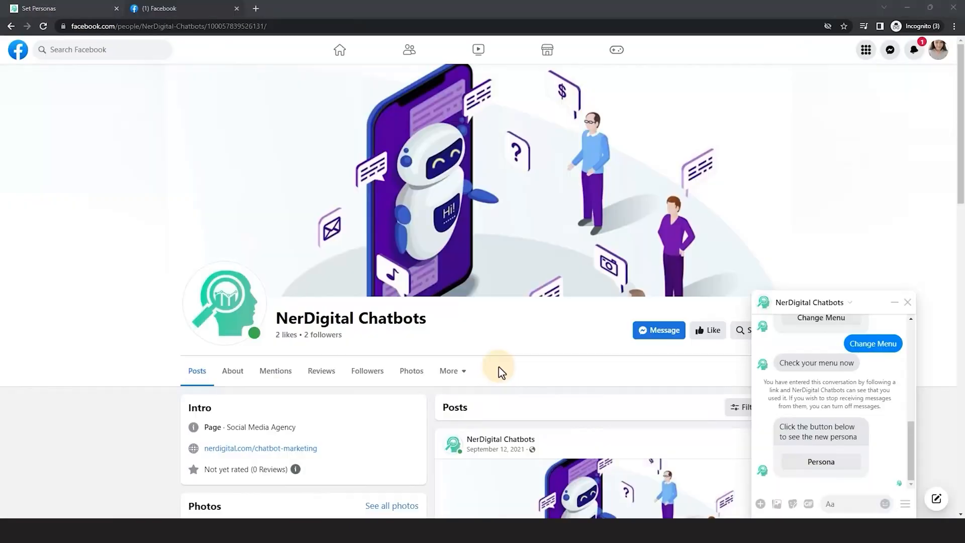
- Click the Persona button in the NerDigital Chatbots Messenger chat
{"action": "left_click", "coordinate": [821, 461]}
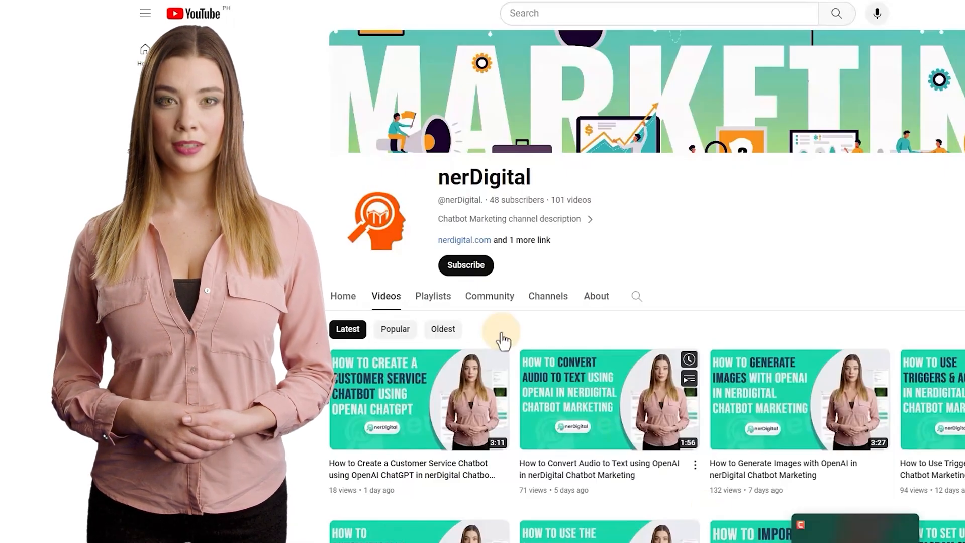
- Subscribe to nerDigital's YouTube channel
{"action": "left_click", "coordinate": [466, 265]}
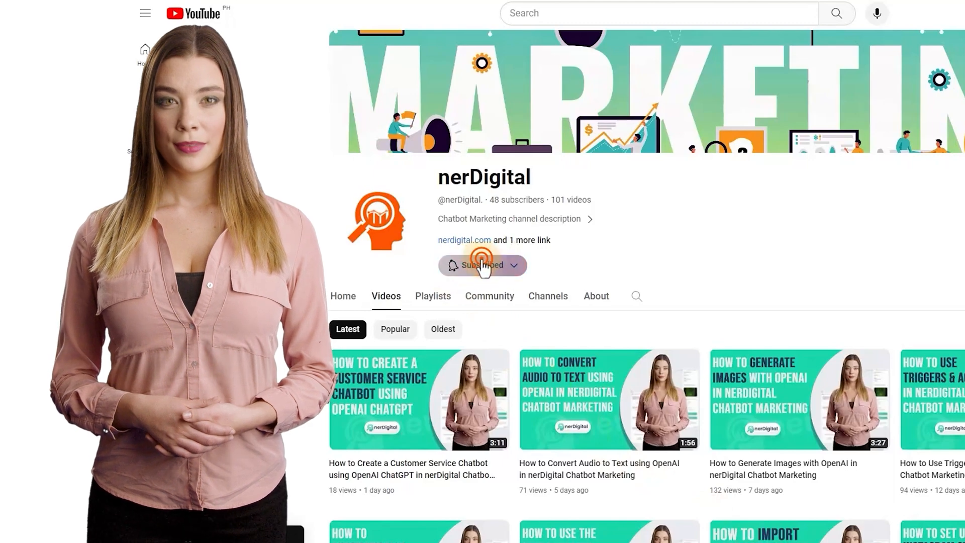